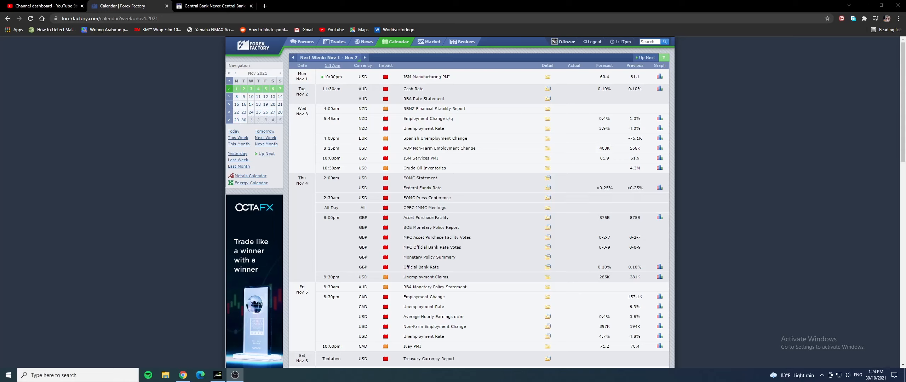
pyautogui.moveTo(299, 221)
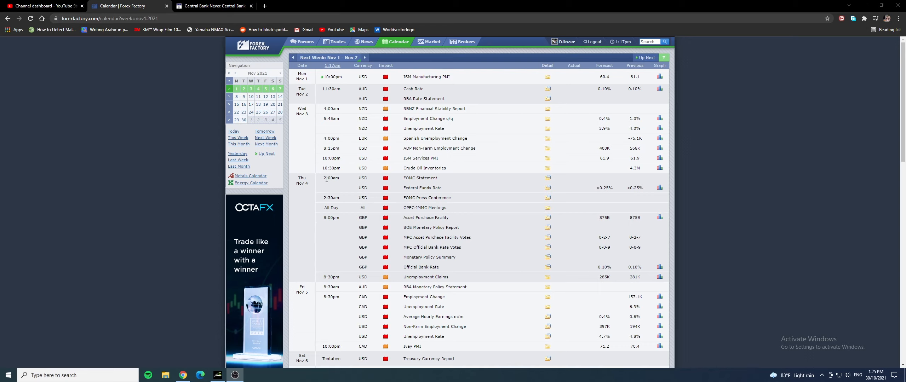
# Switch to MetaTrader 4 with the EURUSD daily chart and its blue zones in view.
pyautogui.click(218, 375)
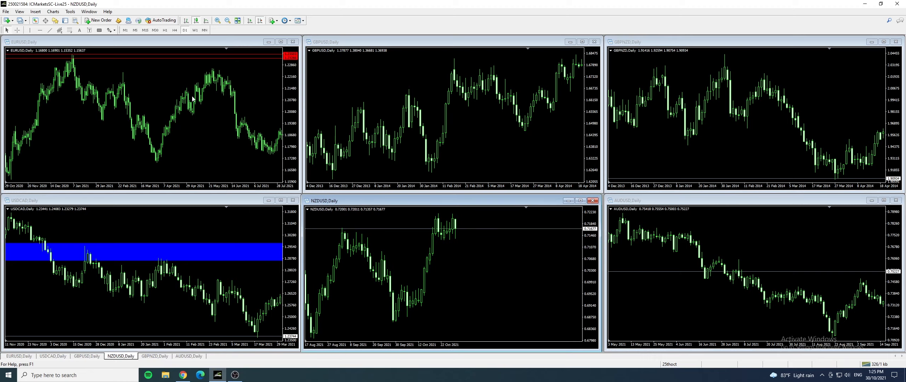
pyautogui.moveTo(218, 42)
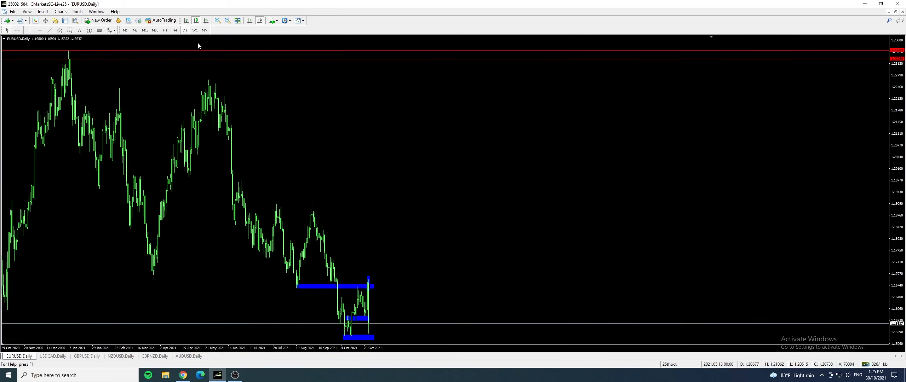
# Review EURUSD on the 4-hour timeframe, then show it on the 1-hour timeframe.
pyautogui.click(165, 30)
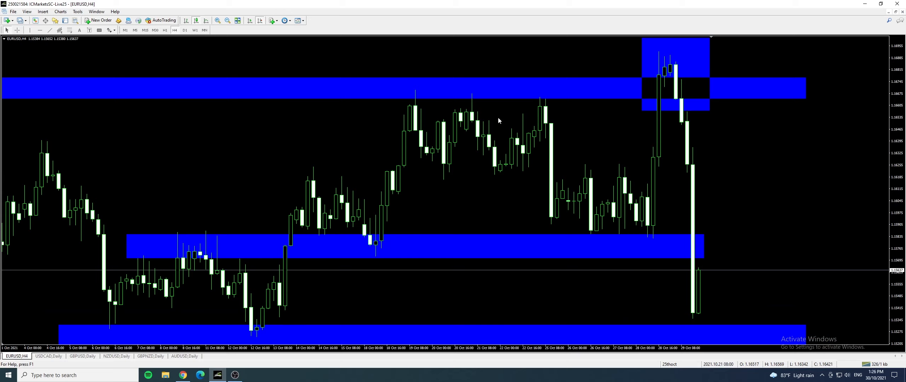
pyautogui.moveTo(133, 243)
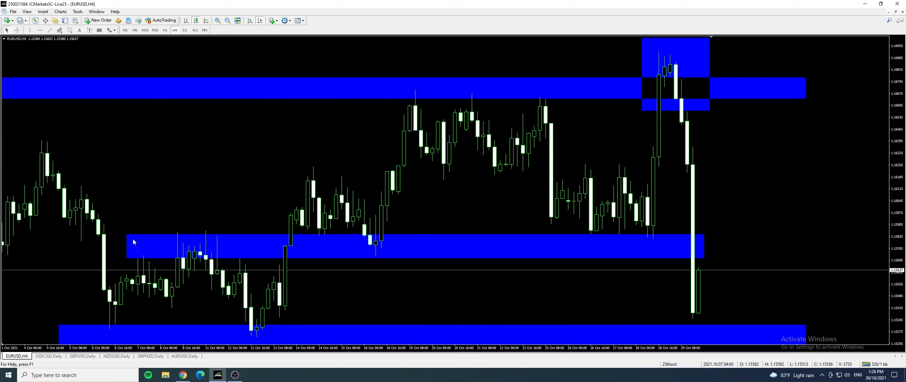
pyautogui.moveTo(270, 256)
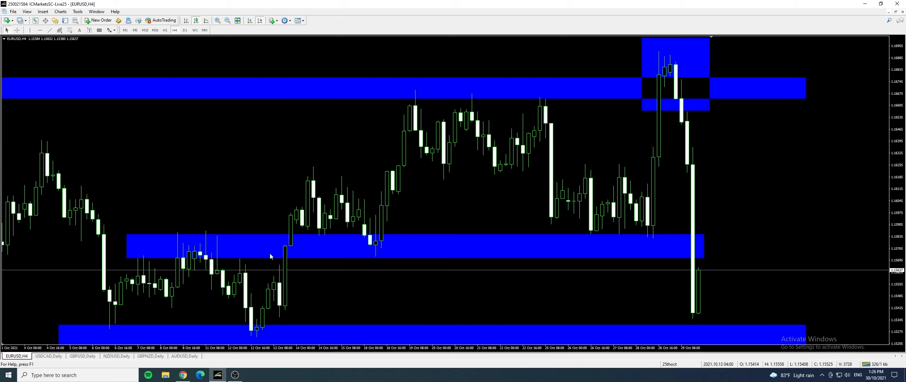
pyautogui.moveTo(380, 248)
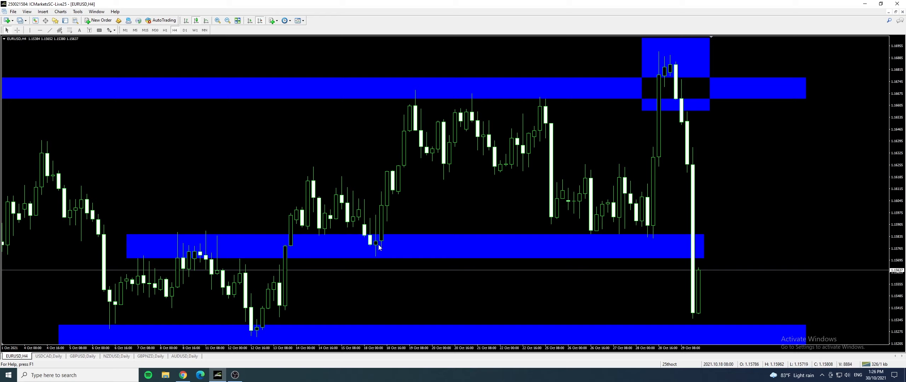
pyautogui.moveTo(424, 91)
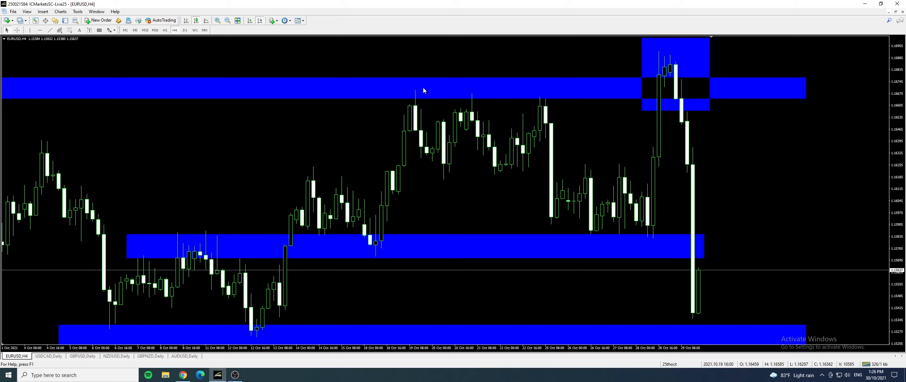
pyautogui.moveTo(640, 220)
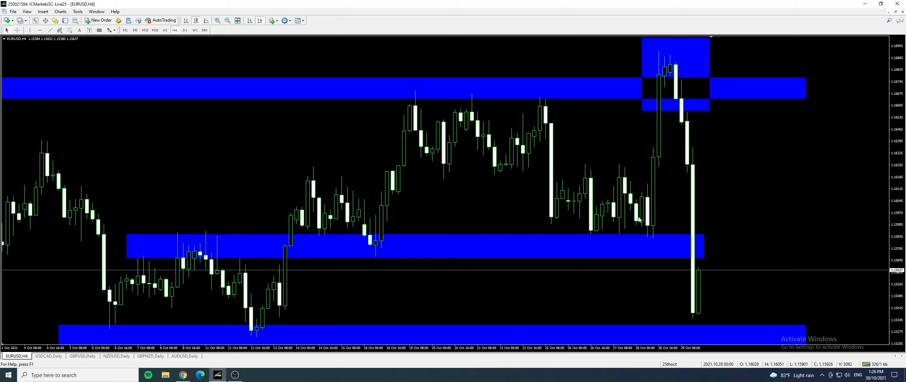
pyautogui.moveTo(691, 248)
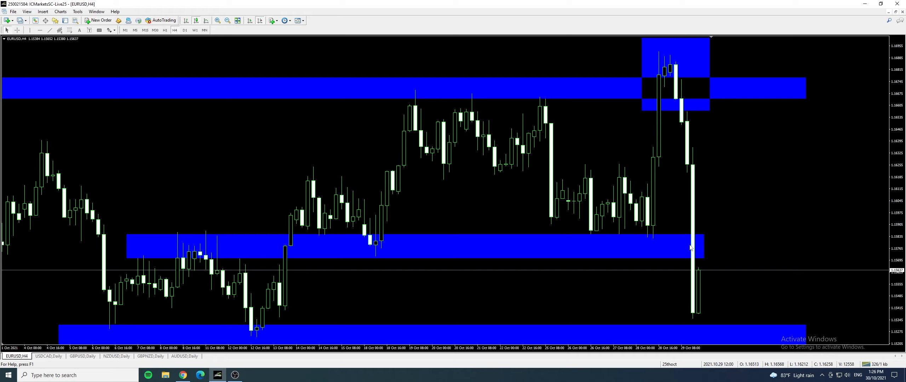
pyautogui.moveTo(668, 248)
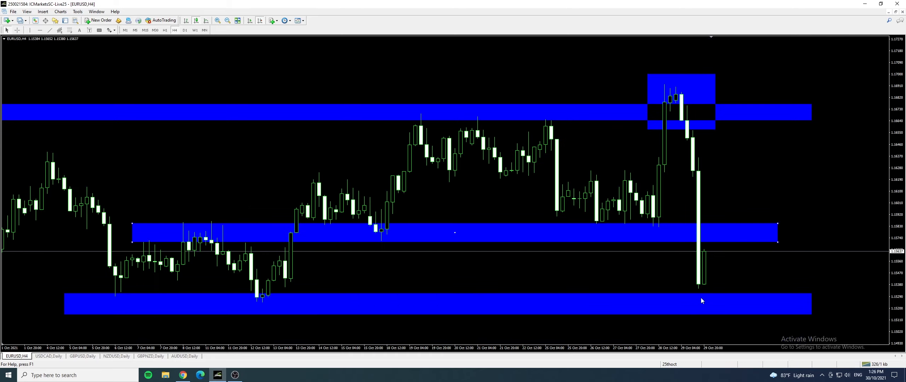
pyautogui.moveTo(348, 180)
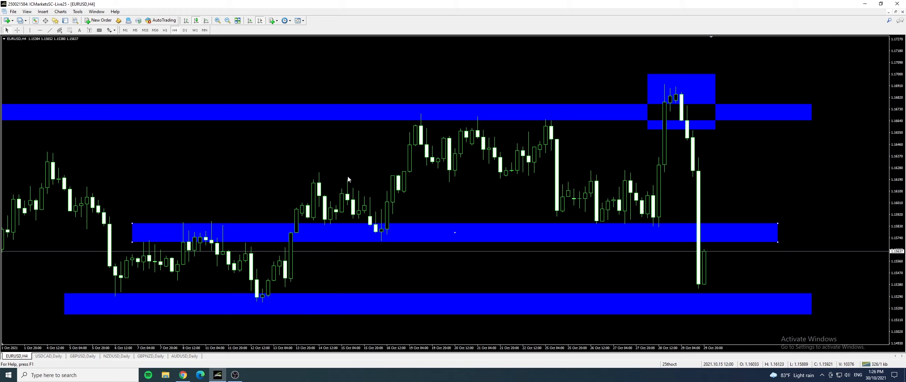
pyautogui.click(165, 30)
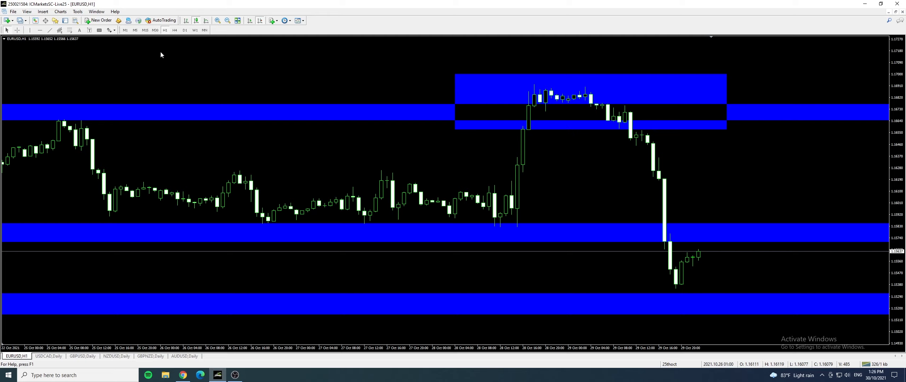
# Add a small zone above the middle support band, delete the late-October highs box, and return EURUSD to 4-hour.
pyautogui.click(109, 30)
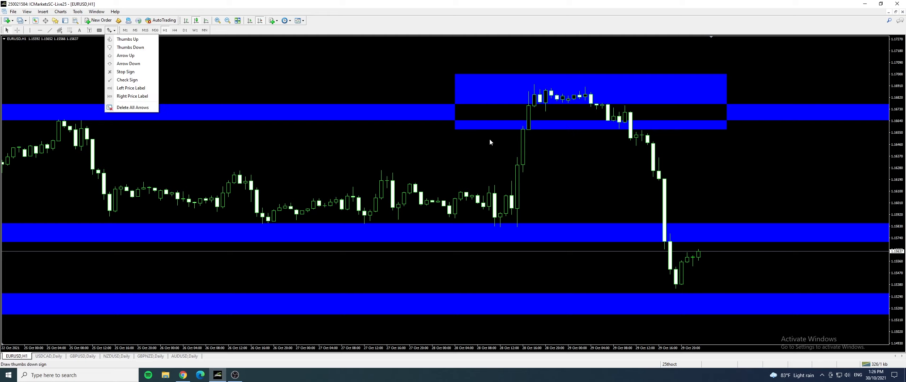
pyautogui.click(492, 142)
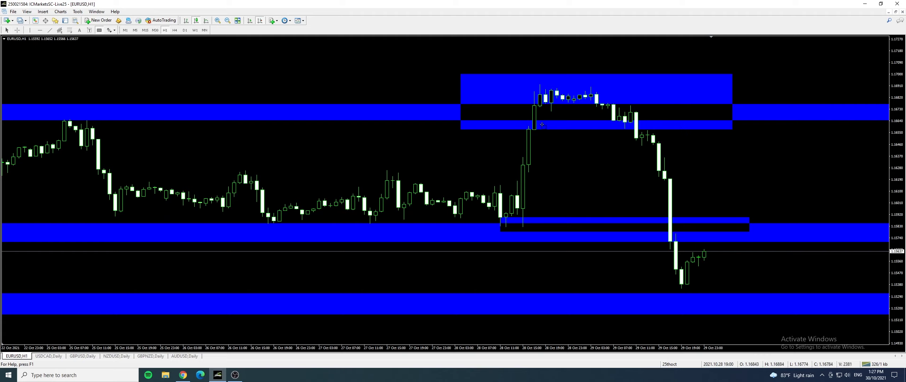
pyautogui.rightClick(541, 125)
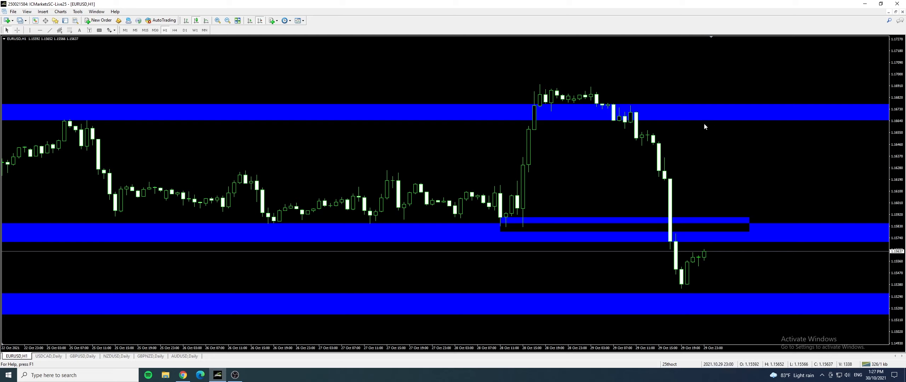
pyautogui.moveTo(767, 128)
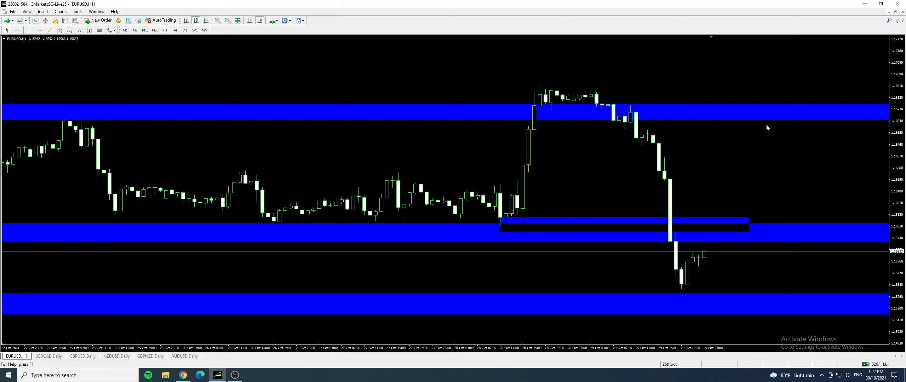
pyautogui.click(174, 29)
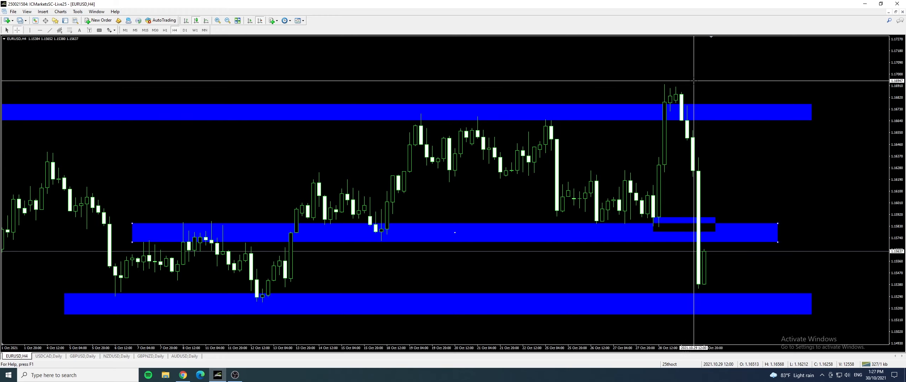
pyautogui.moveTo(331, 264)
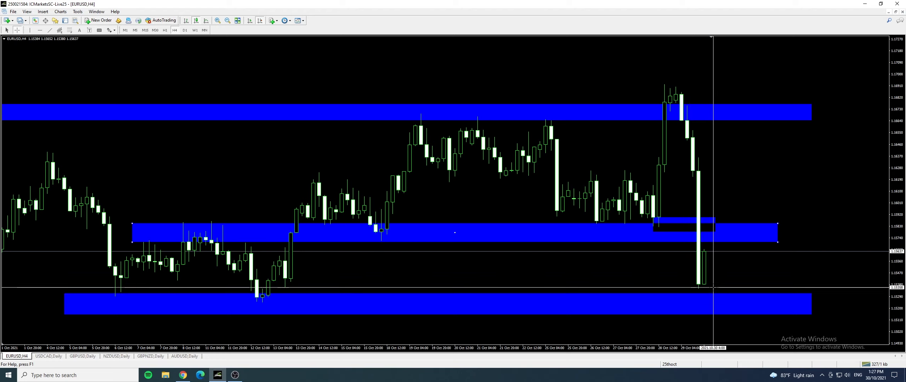
pyautogui.moveTo(713, 296)
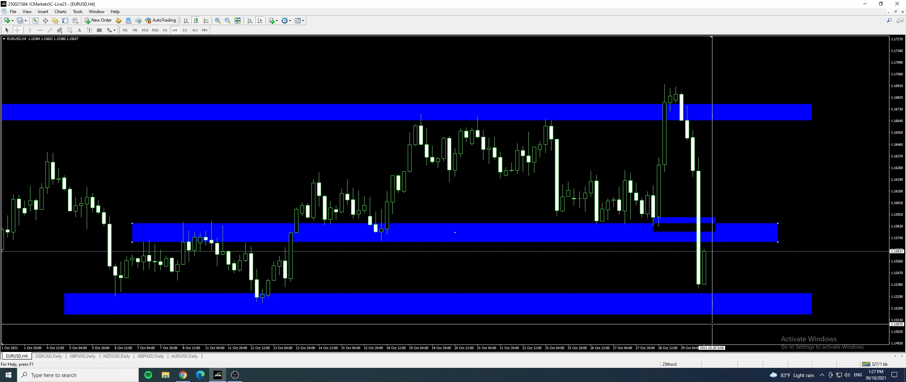
pyautogui.moveTo(362, 254)
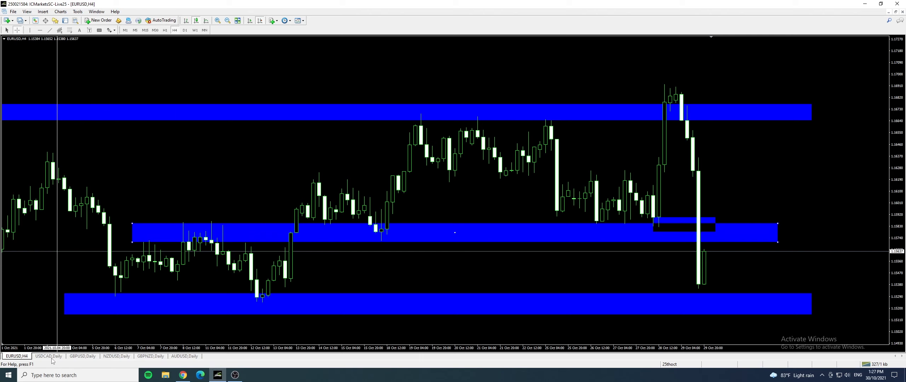
# On the USDCAD hourly chart, draw a blue support zone below late-October price and extend it right.
pyautogui.click(48, 356)
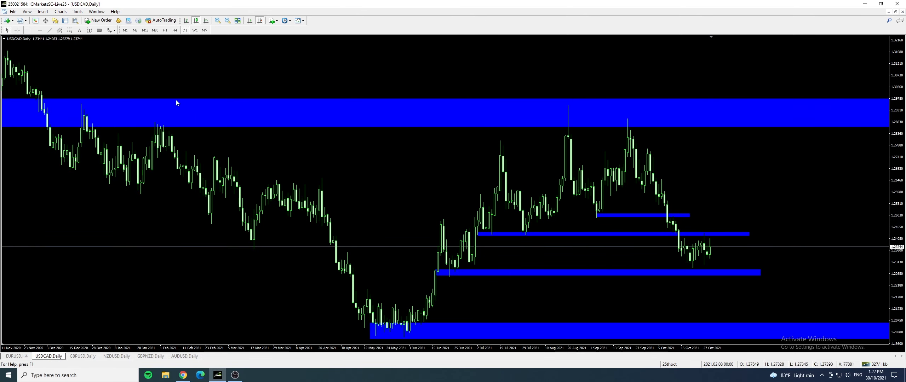
pyautogui.click(175, 30)
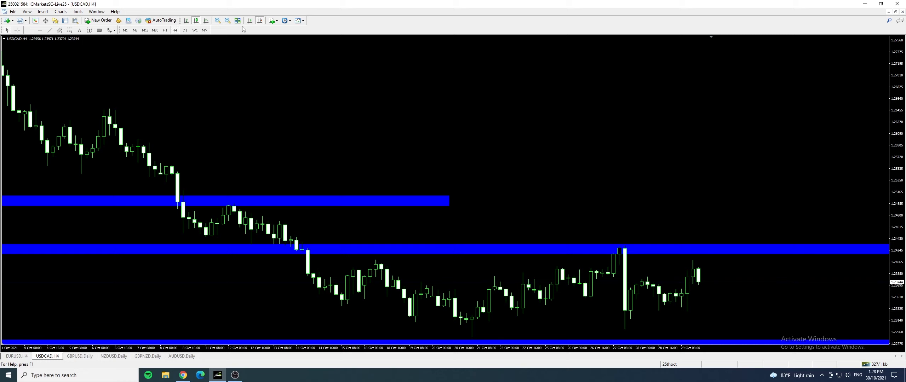
pyautogui.click(165, 29)
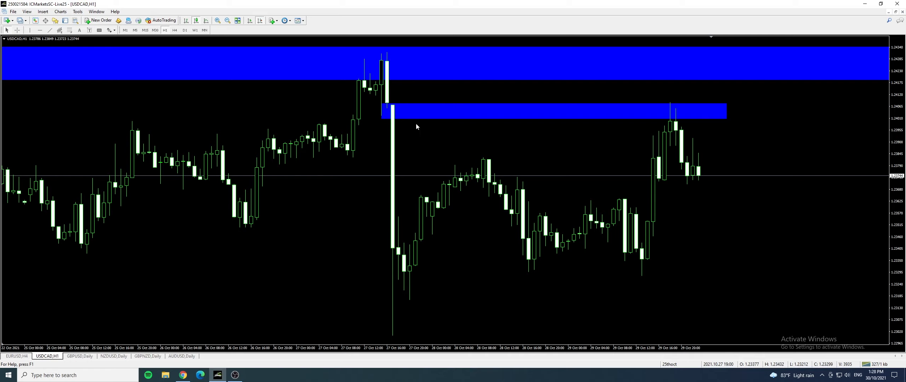
pyautogui.moveTo(672, 114)
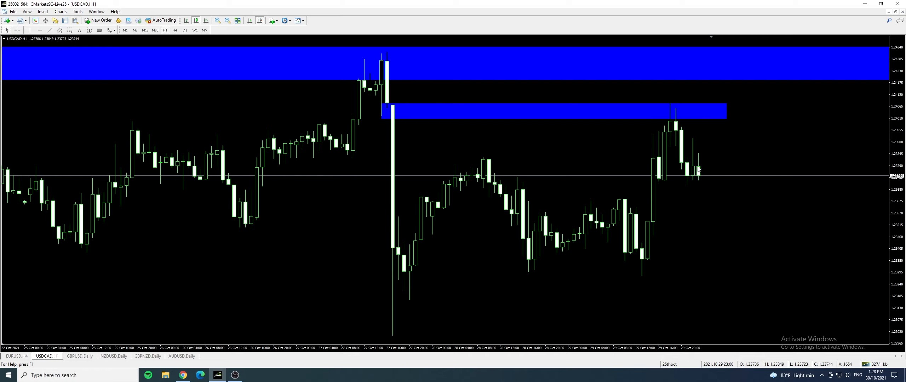
pyautogui.moveTo(619, 176)
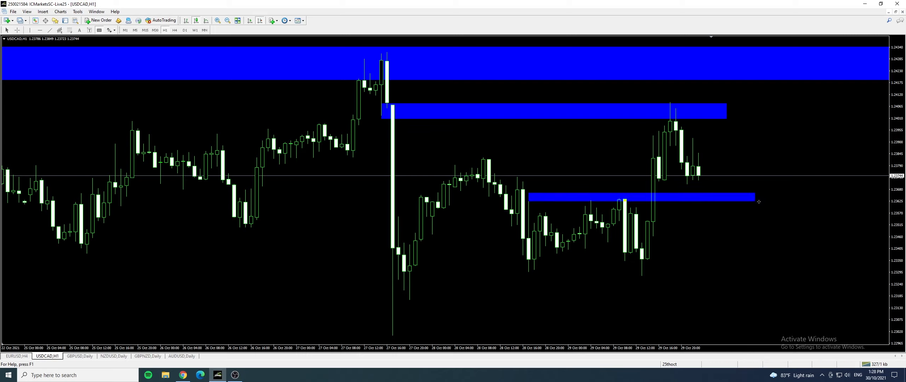
pyautogui.moveTo(754, 200); pyautogui.dragTo(778, 197)
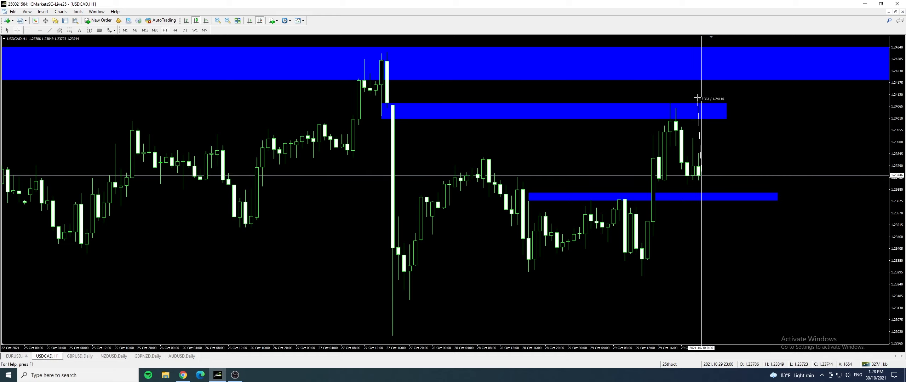
pyautogui.moveTo(698, 97); pyautogui.dragTo(713, 322)
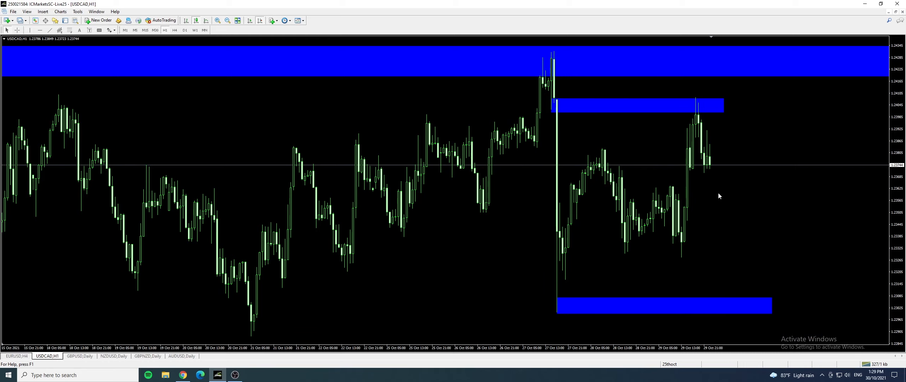
pyautogui.moveTo(74, 349)
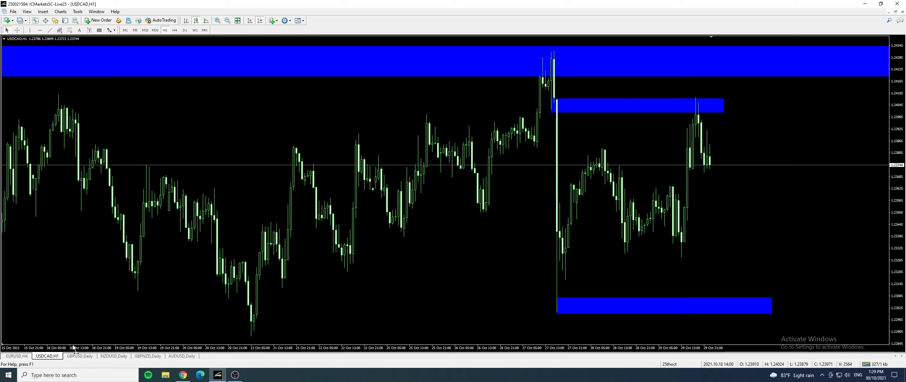
# On the GBPUSD daily chart, zoom in and draw a blue support zone at the late-September low.
pyautogui.click(79, 356)
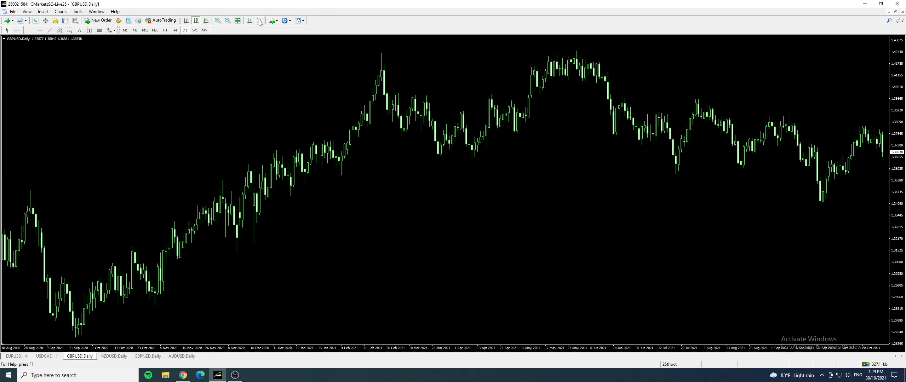
pyautogui.click(219, 20)
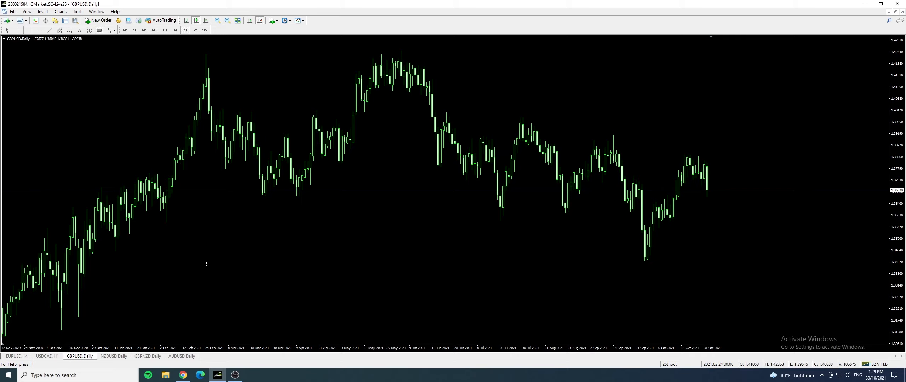
pyautogui.moveTo(644, 260); pyautogui.dragTo(825, 260)
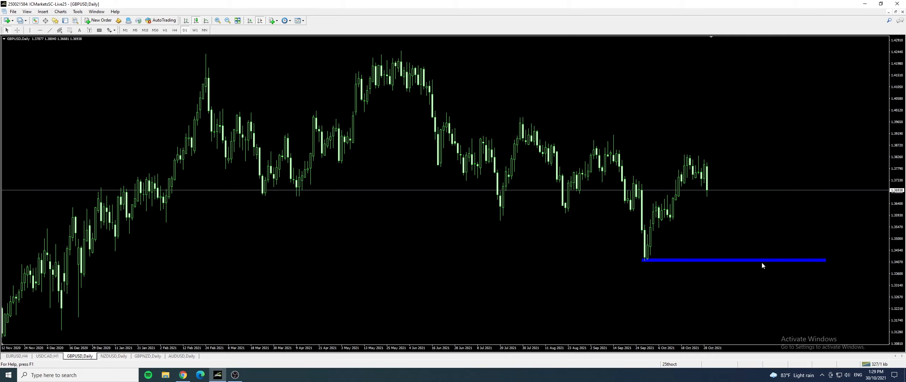
pyautogui.moveTo(688, 265)
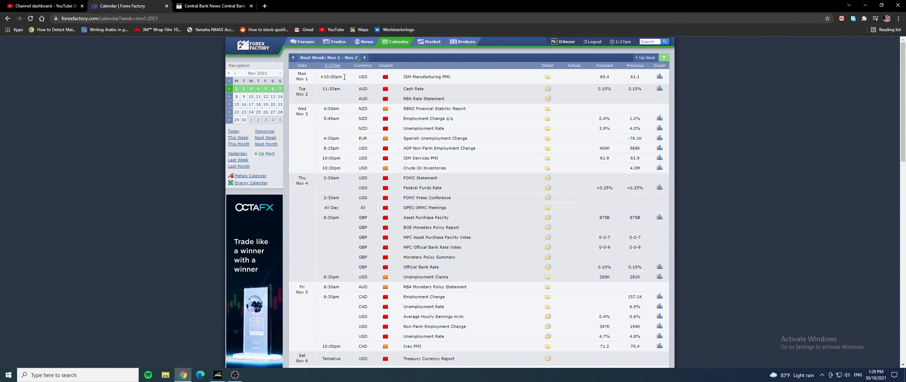
pyautogui.moveTo(344, 80)
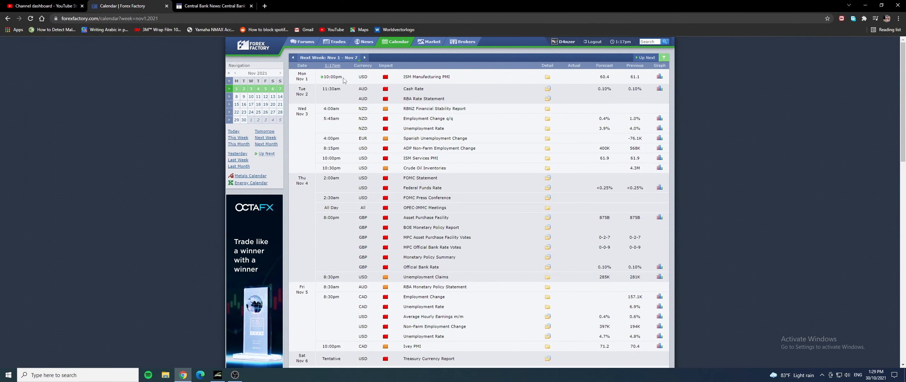
pyautogui.moveTo(313, 261)
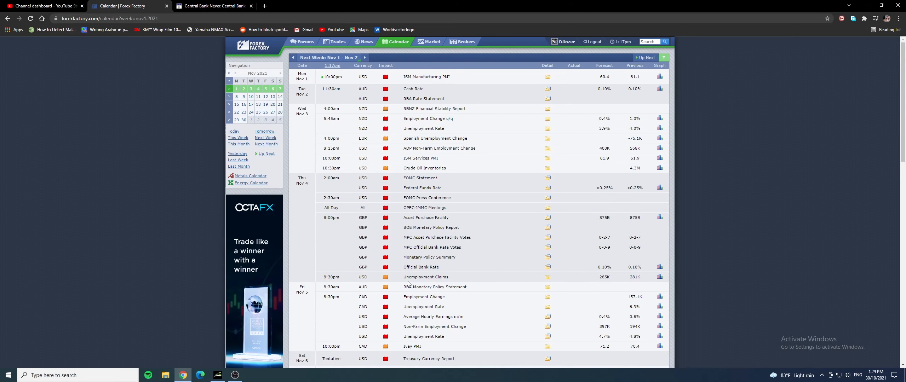
# Scroll the Forex Factory Nov 1–7 calendar, then return to the GBPUSD chart.
pyautogui.scroll(-3)
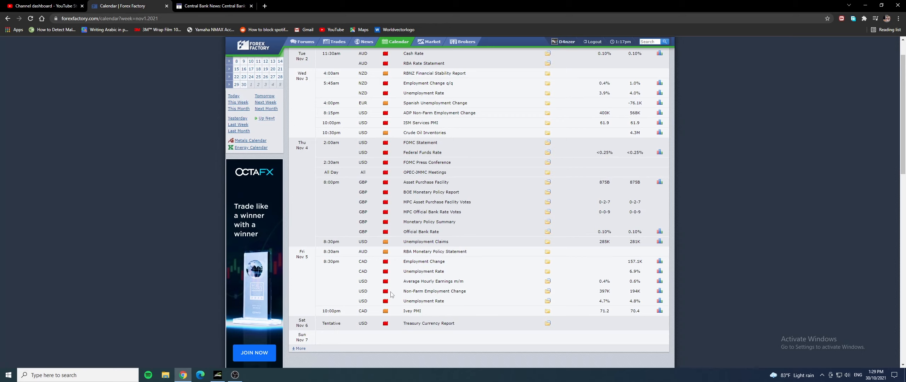
pyautogui.moveTo(433, 291)
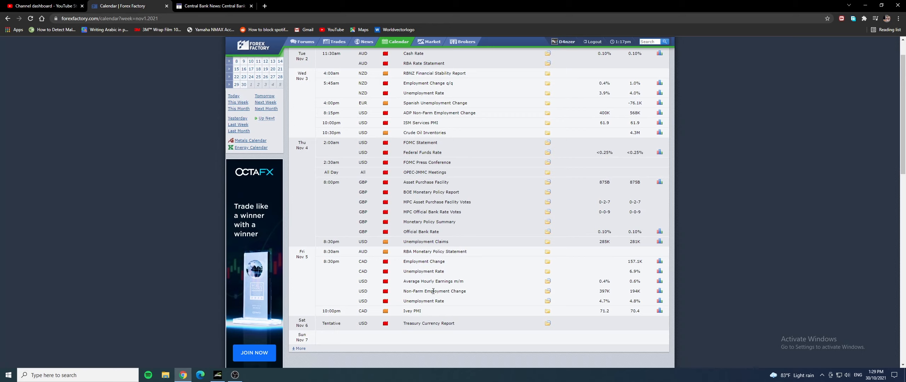
pyautogui.moveTo(344, 306)
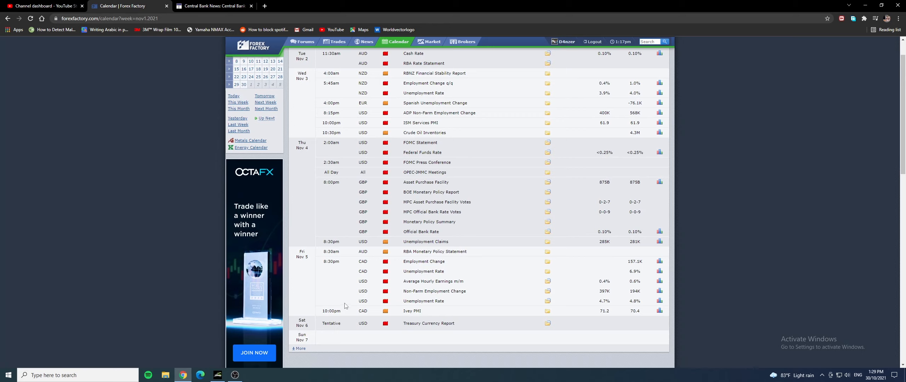
pyautogui.click(235, 376)
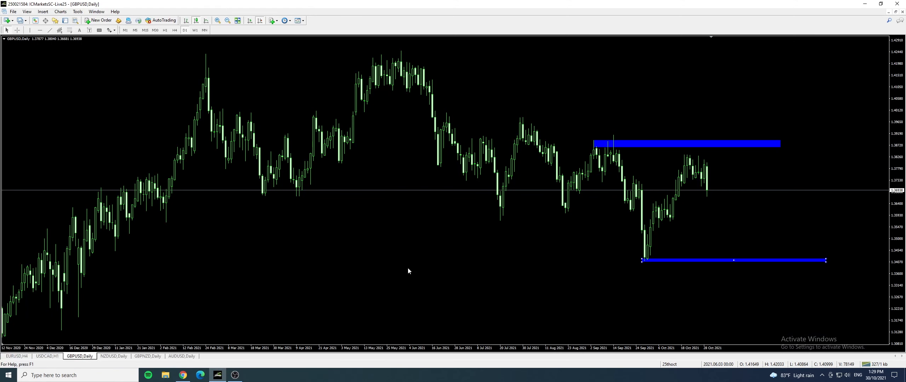
pyautogui.moveTo(659, 222)
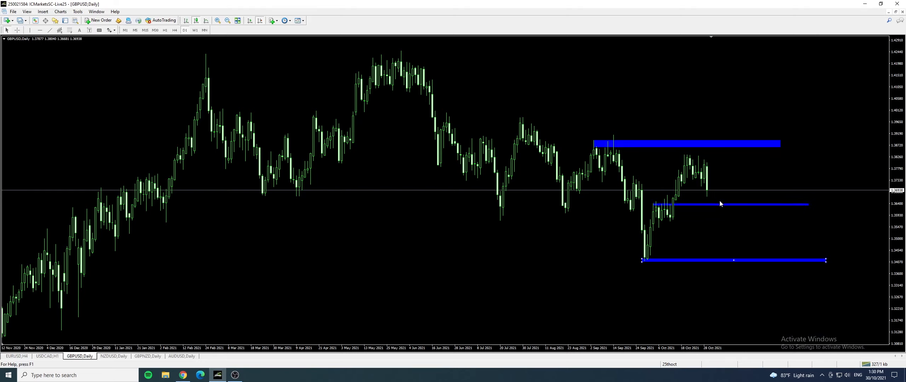
# View the GBPUSD zones on the 4-hour chart, then go back to the economic calendar.
pyautogui.click(174, 30)
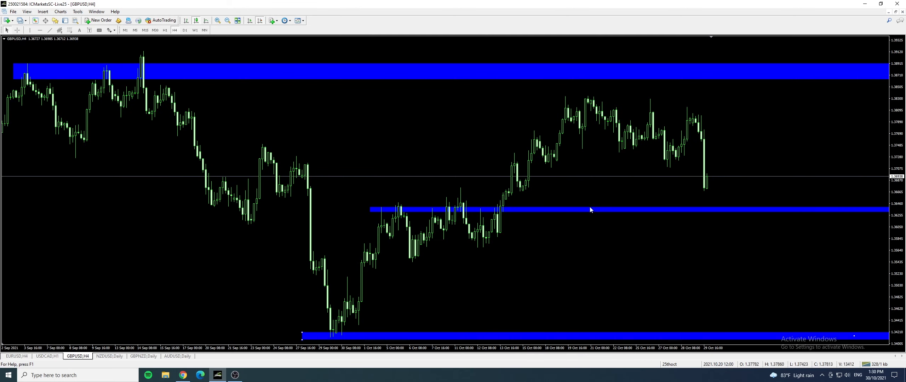
pyautogui.moveTo(716, 218)
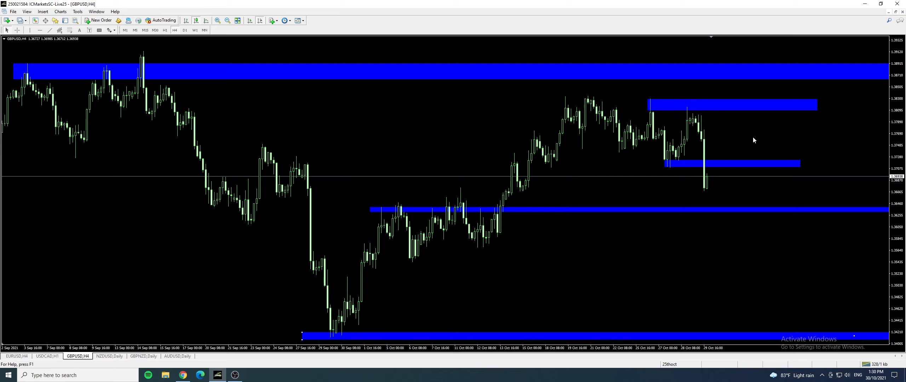
pyautogui.moveTo(870, 114)
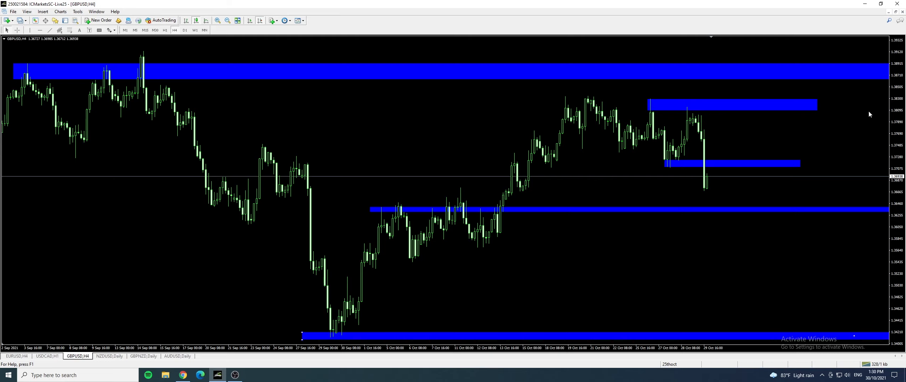
pyautogui.moveTo(787, 149)
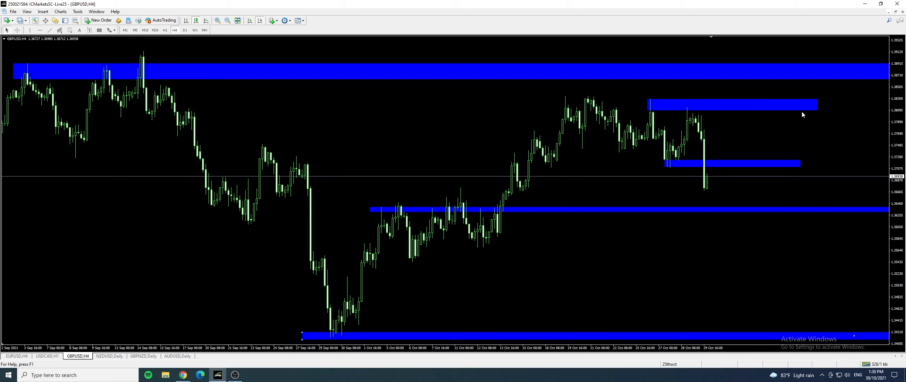
pyautogui.moveTo(657, 121)
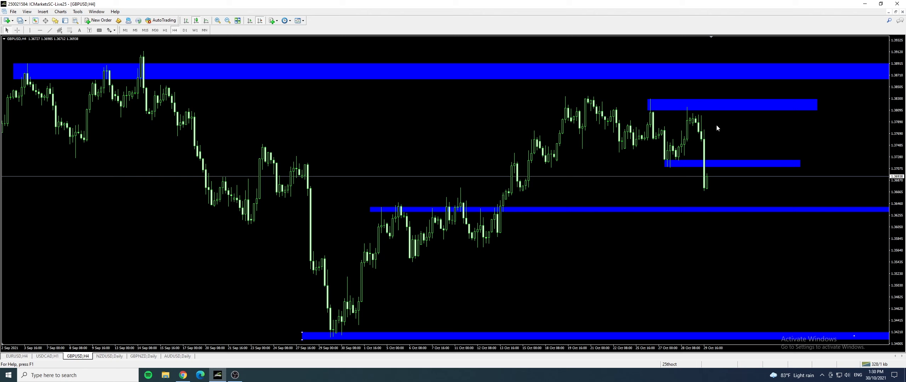
pyautogui.click(109, 357)
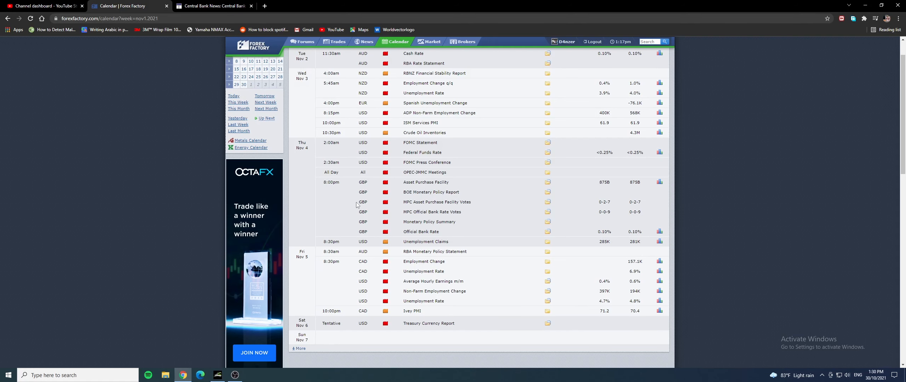
pyautogui.moveTo(407, 82)
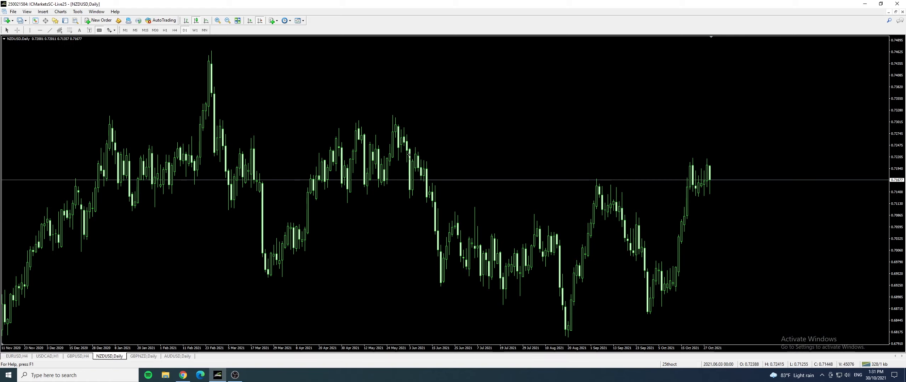
# Draw two blue zones on the NZDUSD daily chart, including support below the latest candles.
pyautogui.moveTo(422, 163); pyautogui.dragTo(807, 163)
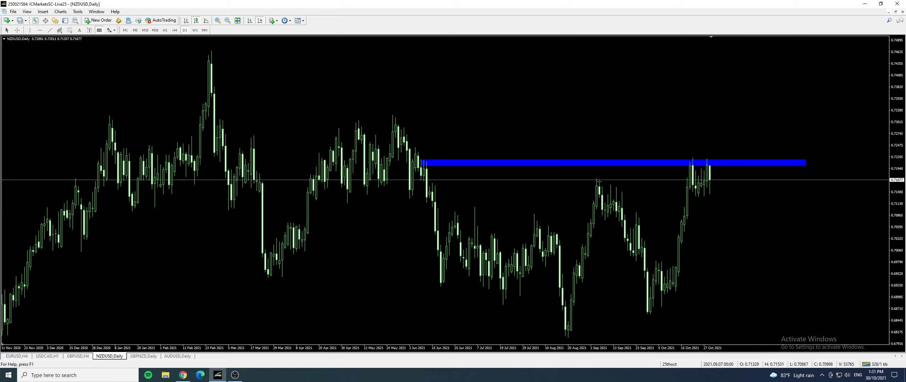
pyautogui.moveTo(630, 220); pyautogui.dragTo(793, 222)
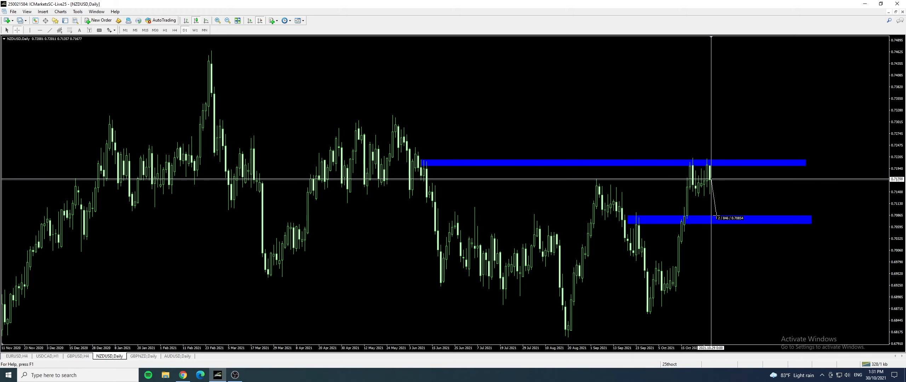
# On NZDUSD hourly, mark a thin zone just above recent price and measure the distance to the zones.
pyautogui.click(173, 30)
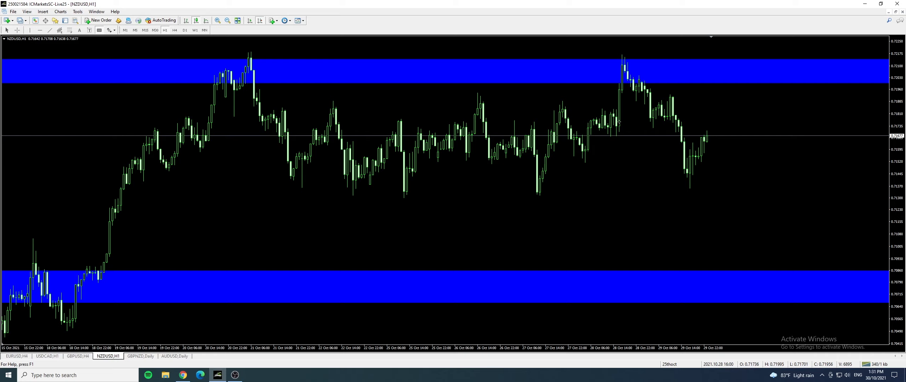
pyautogui.moveTo(619, 125); pyautogui.dragTo(796, 125)
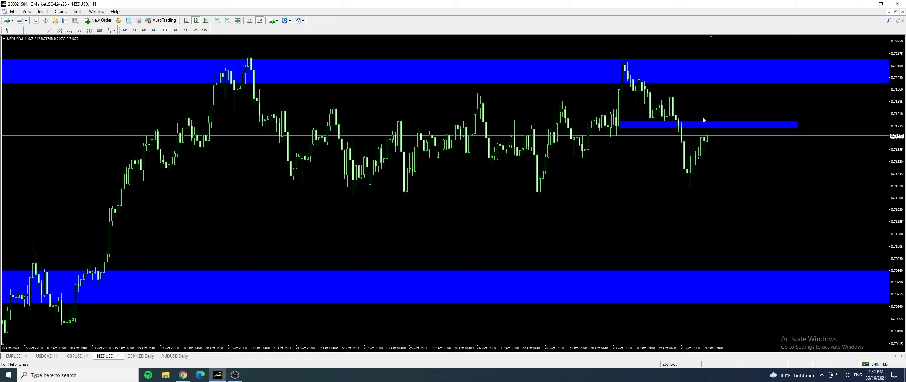
pyautogui.moveTo(744, 122)
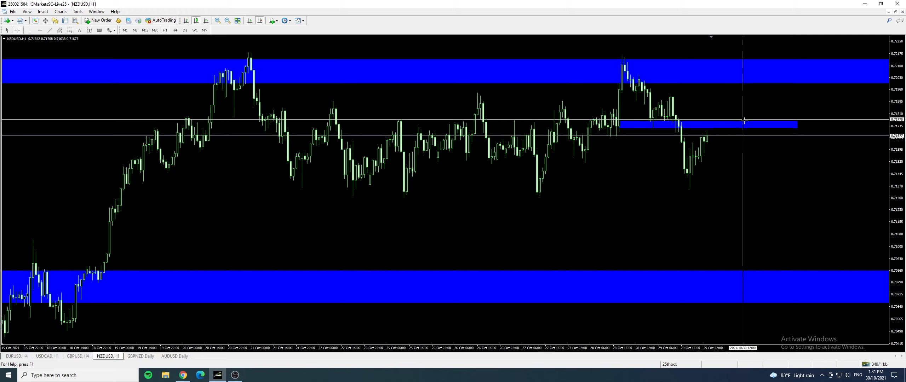
pyautogui.moveTo(706, 120)
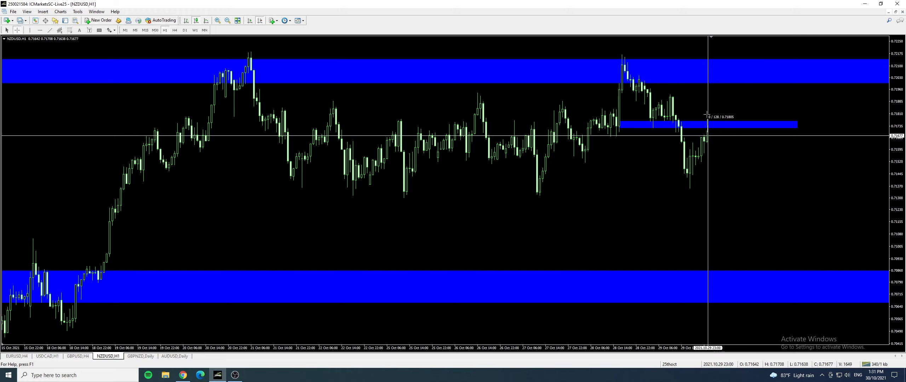
pyautogui.moveTo(707, 113); pyautogui.dragTo(730, 277)
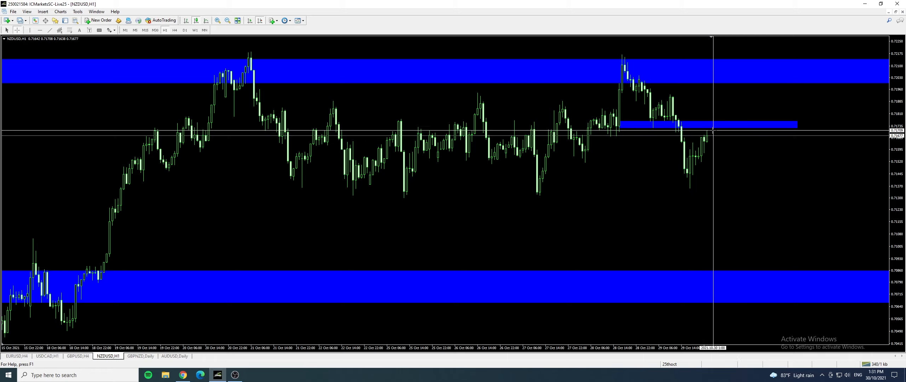
pyautogui.moveTo(705, 136)
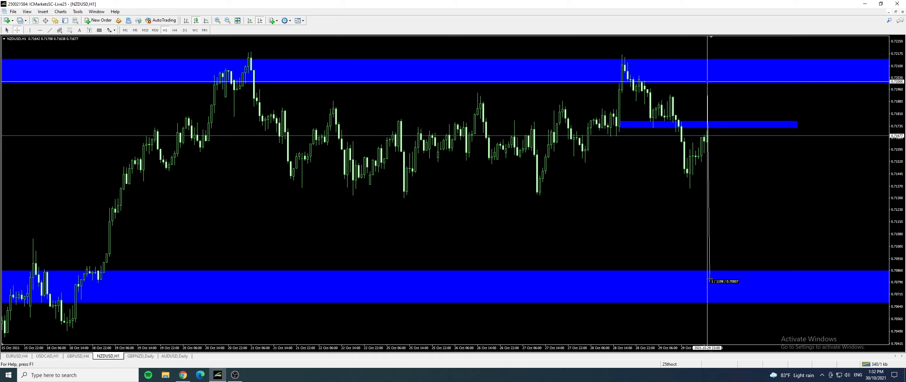
pyautogui.moveTo(380, 208)
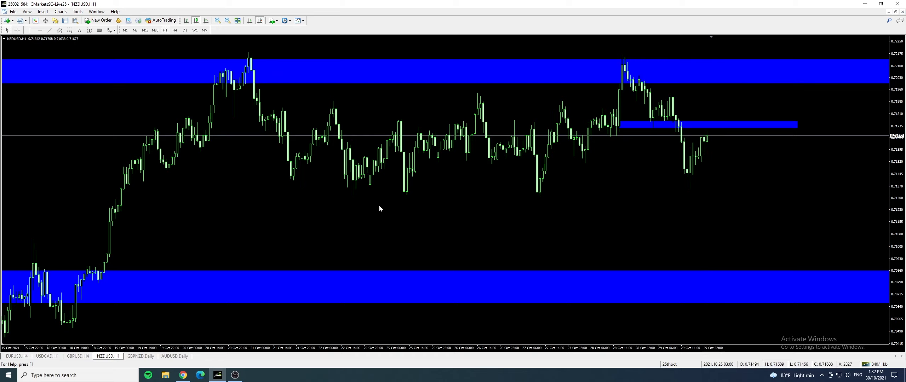
pyautogui.moveTo(709, 127)
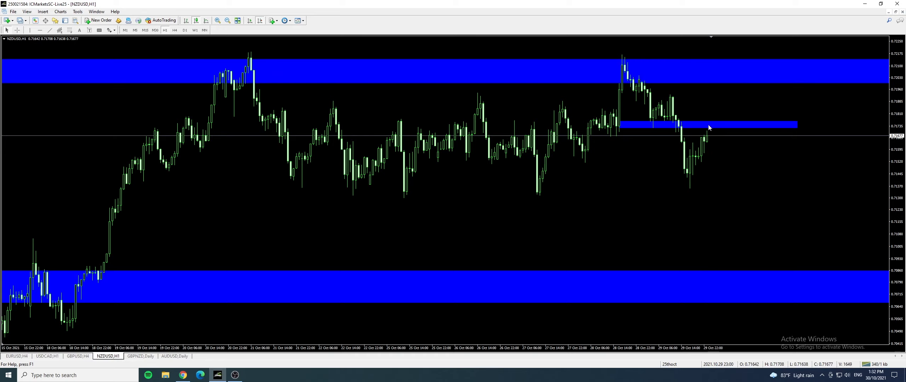
pyautogui.moveTo(446, 195)
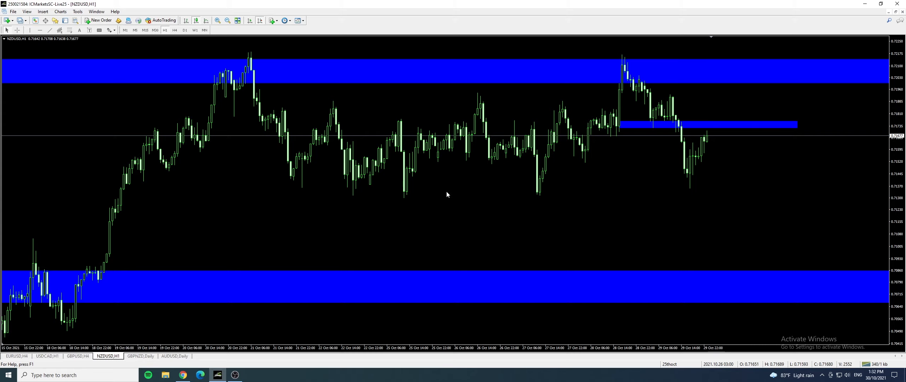
pyautogui.moveTo(420, 197)
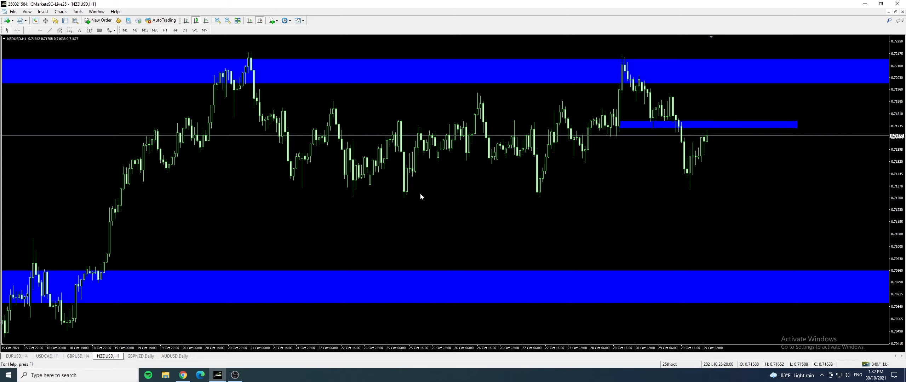
# Draw a blue support zone below current GBPNZD daily price, then bring up the AUDUSD daily chart.
pyautogui.click(140, 356)
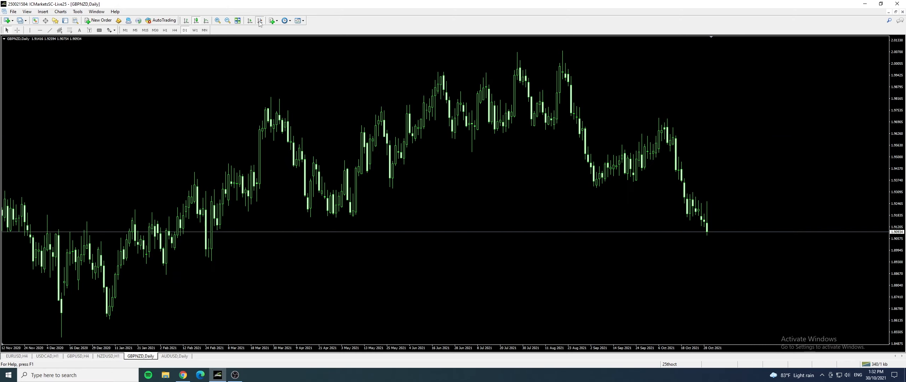
pyautogui.moveTo(206, 254); pyautogui.dragTo(795, 259)
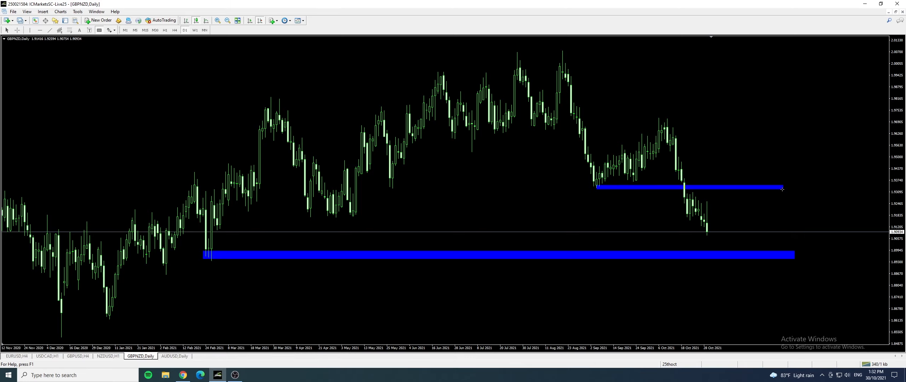
pyautogui.moveTo(364, 228)
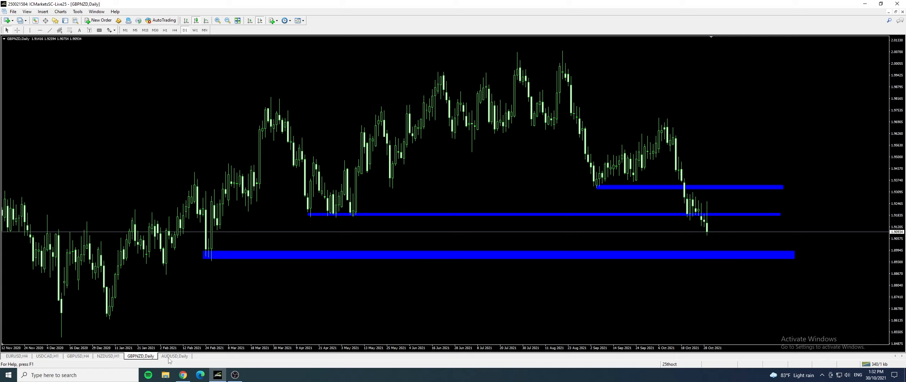
pyautogui.click(175, 356)
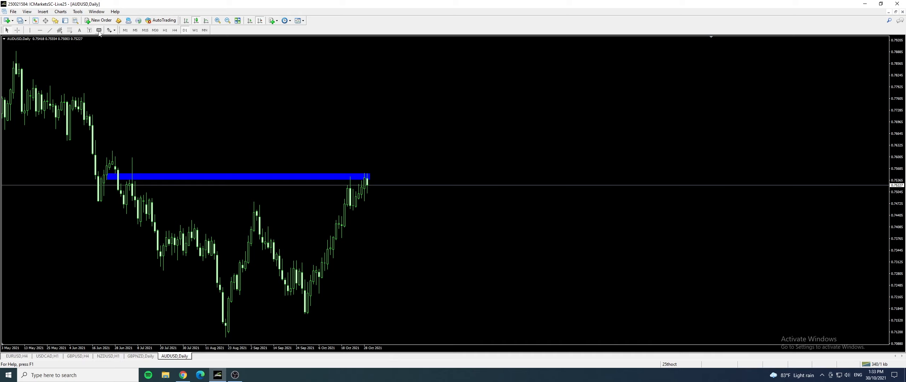
# Draw a zone at the early-September AUDUSD high and switch the chart to hourly.
pyautogui.moveTo(254, 210); pyautogui.dragTo(414, 209)
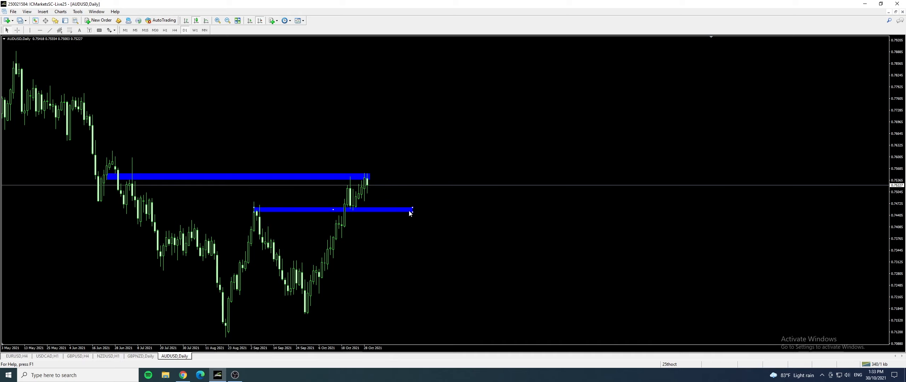
pyautogui.click(174, 29)
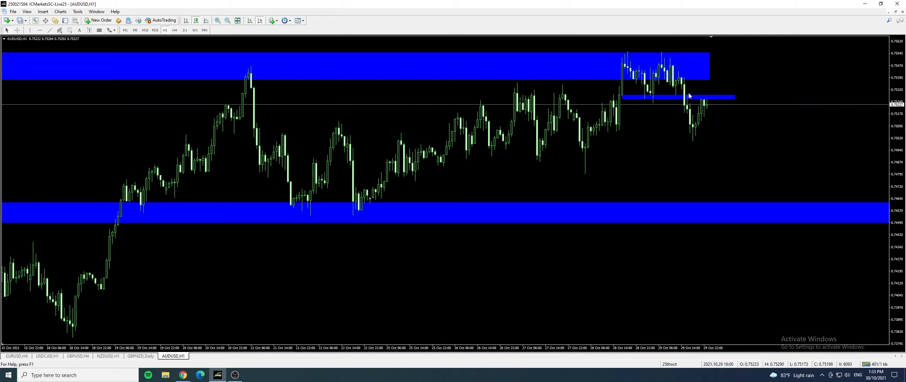
pyautogui.moveTo(710, 97)
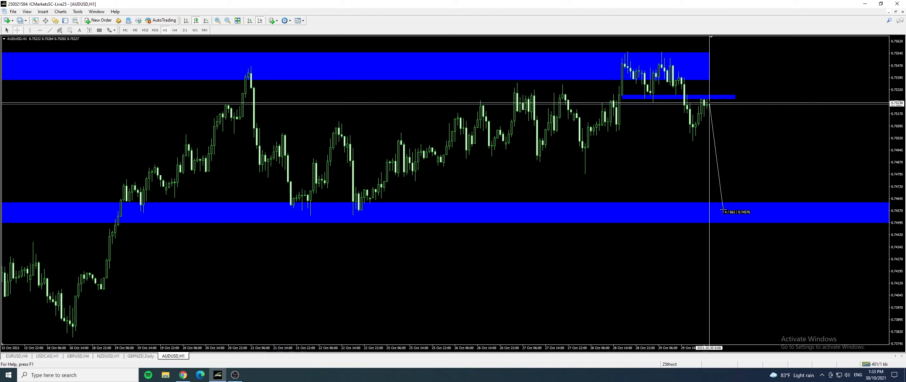
pyautogui.moveTo(85, 134)
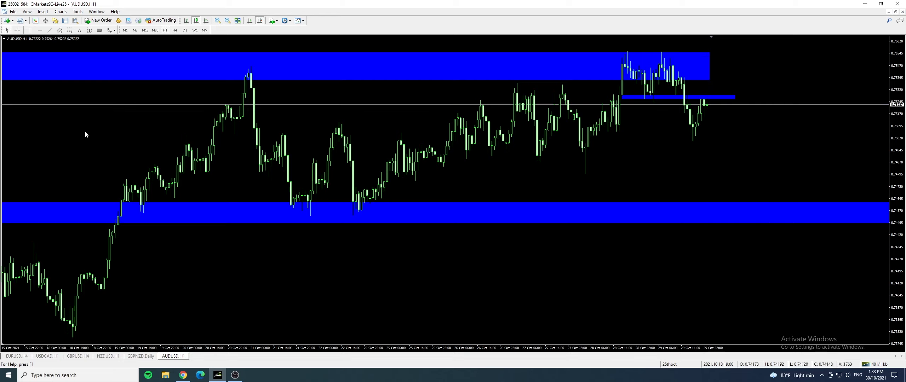
pyautogui.moveTo(178, 159)
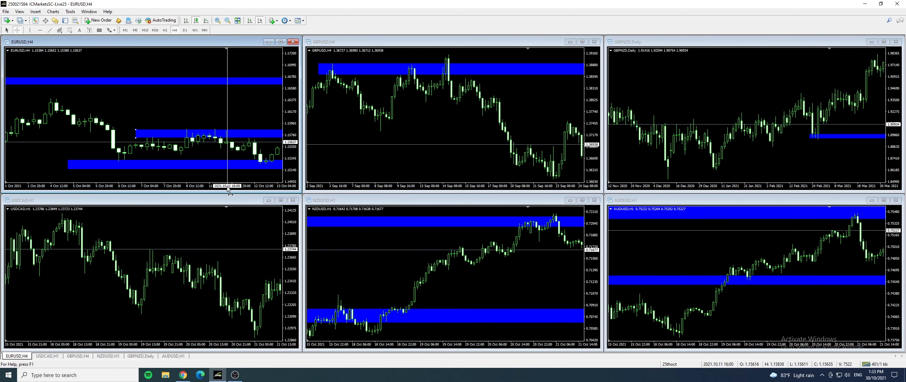
pyautogui.moveTo(270, 228)
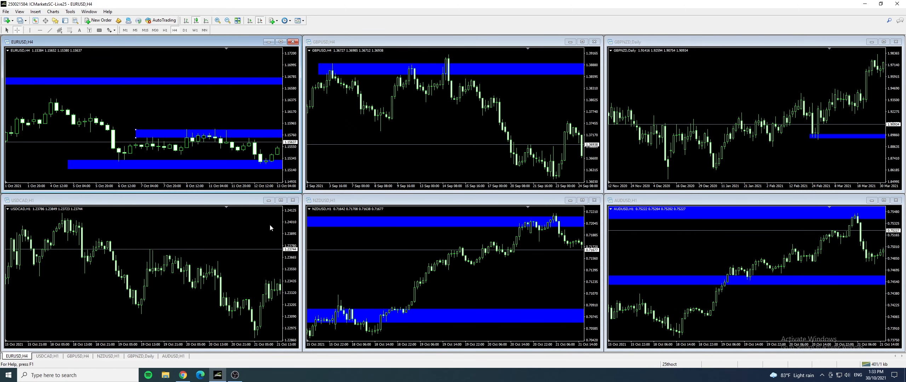